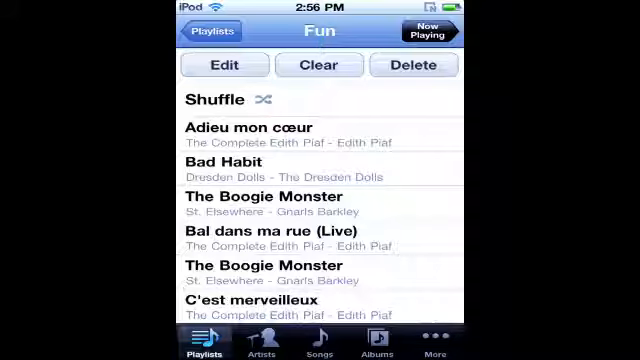
Step: Remove the 'Fun' playlist by confirming Delete Playlist, leaving Genius Playlist and Add Playlist
{"action": "left_click", "coordinate": [413, 64]}
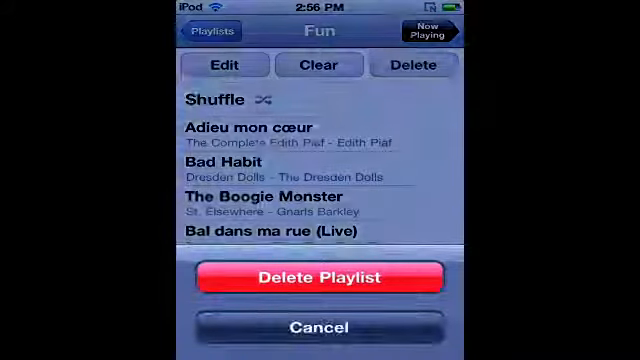
{"action": "left_click", "coordinate": [320, 278]}
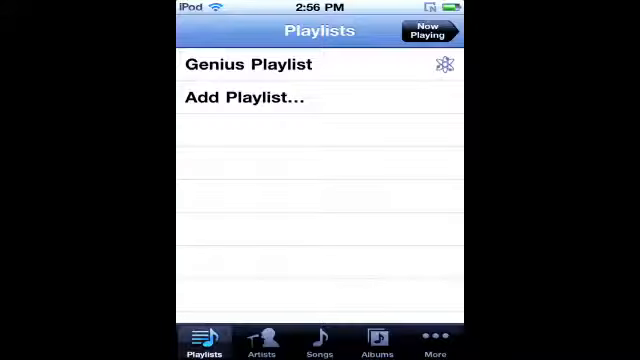